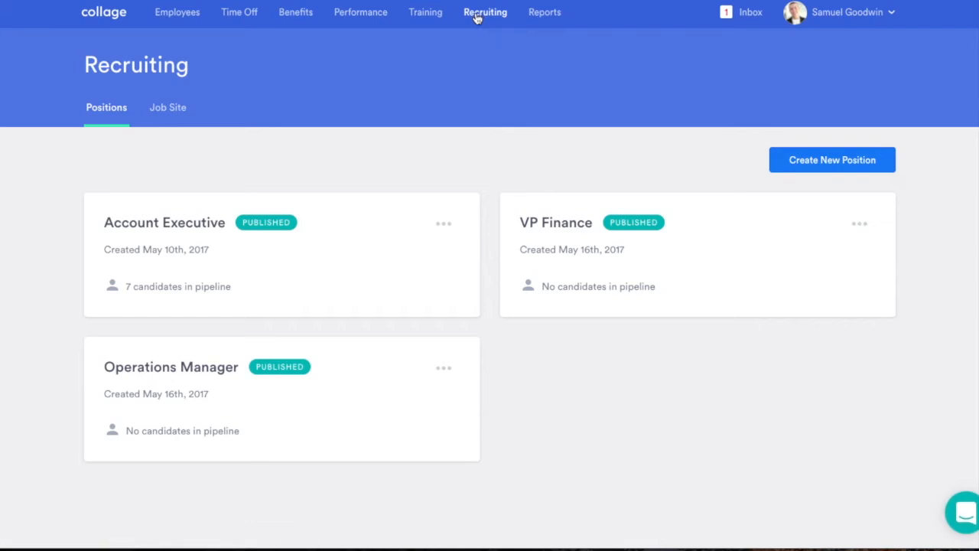
{"action": "mouse_move", "coordinate": [174, 112]}
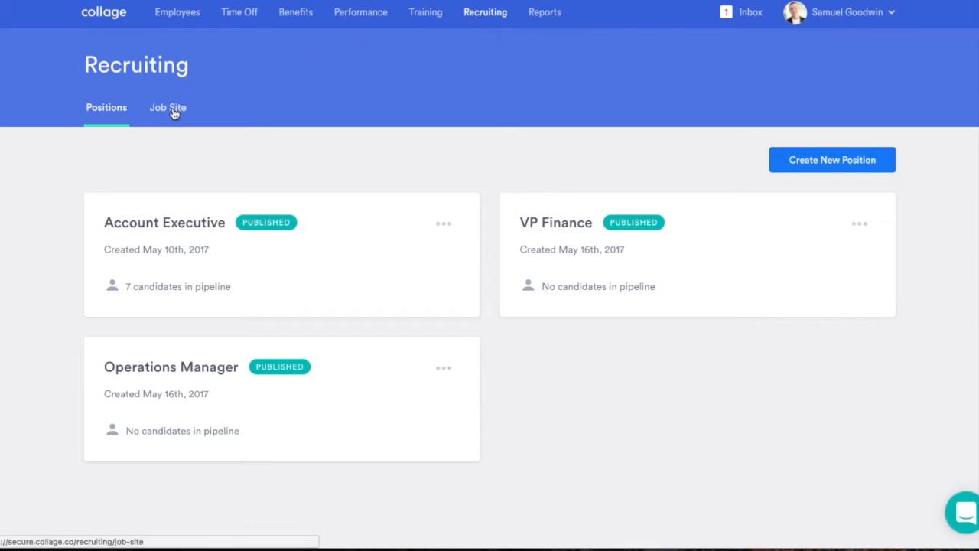
Enter 'initrode' as the Job Site Address and save the job site settings.
{"action": "left_click", "coordinate": [168, 107]}
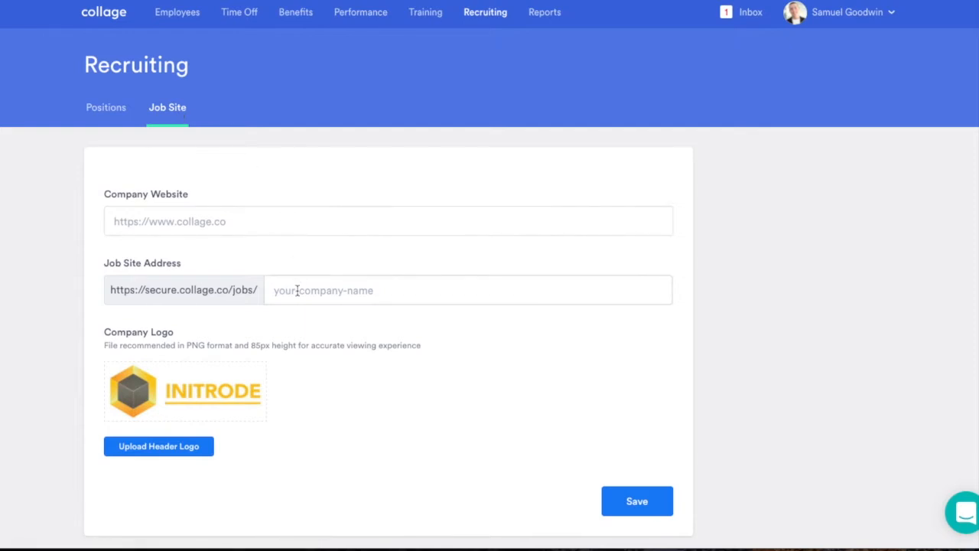
{"action": "type", "text": "initrod"}
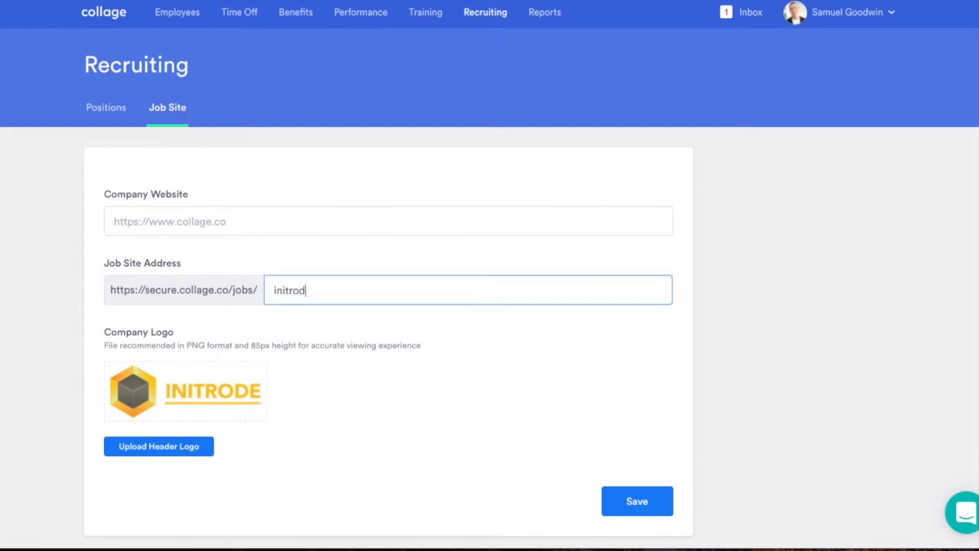
{"action": "type", "text": "e"}
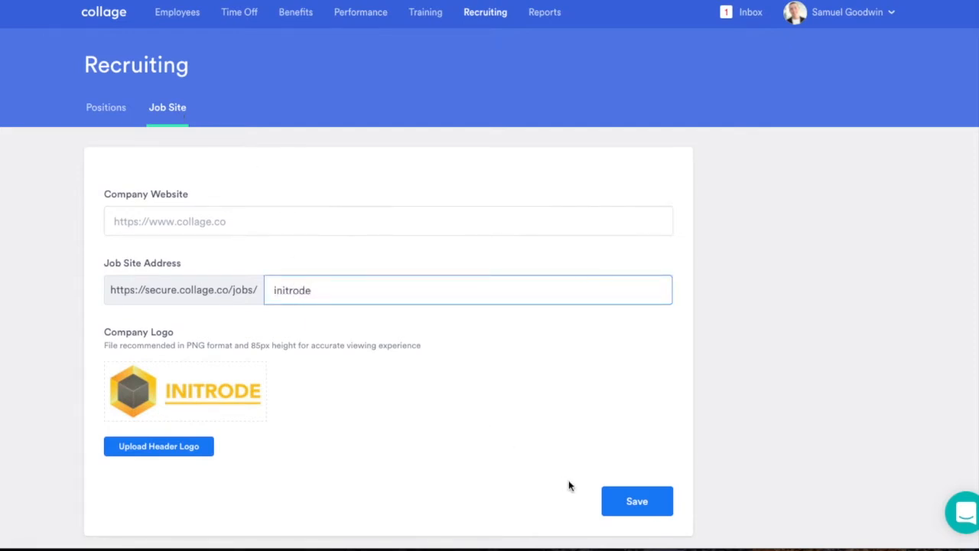
{"action": "left_click", "coordinate": [637, 500]}
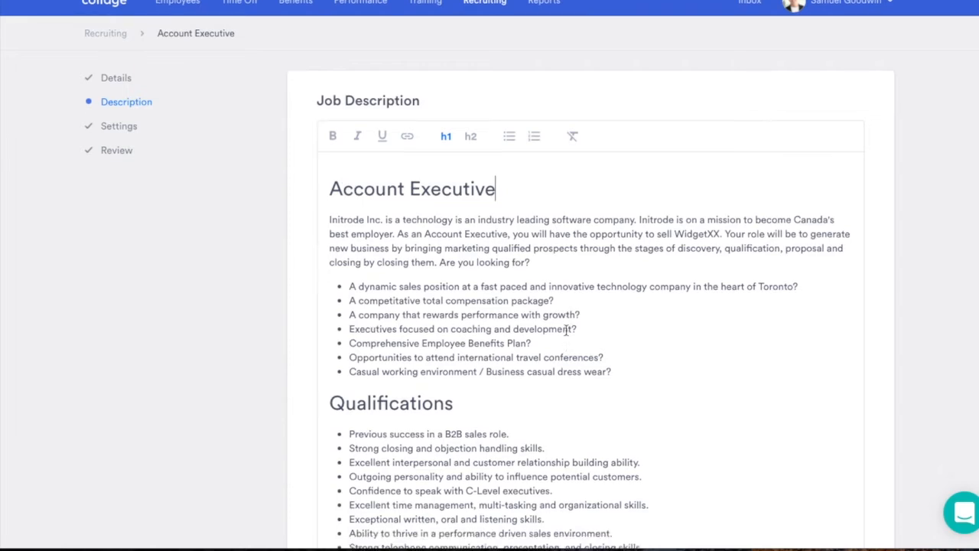
Add positive screening feedback on the candidate.
{"action": "scroll", "scroll_direction": "down", "scroll_amount": 3}
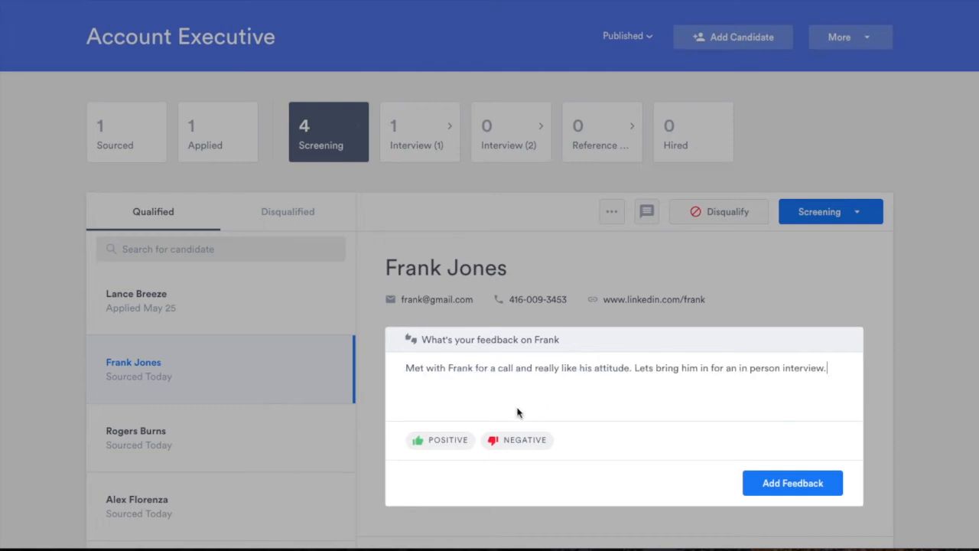
{"action": "left_click", "coordinate": [440, 440]}
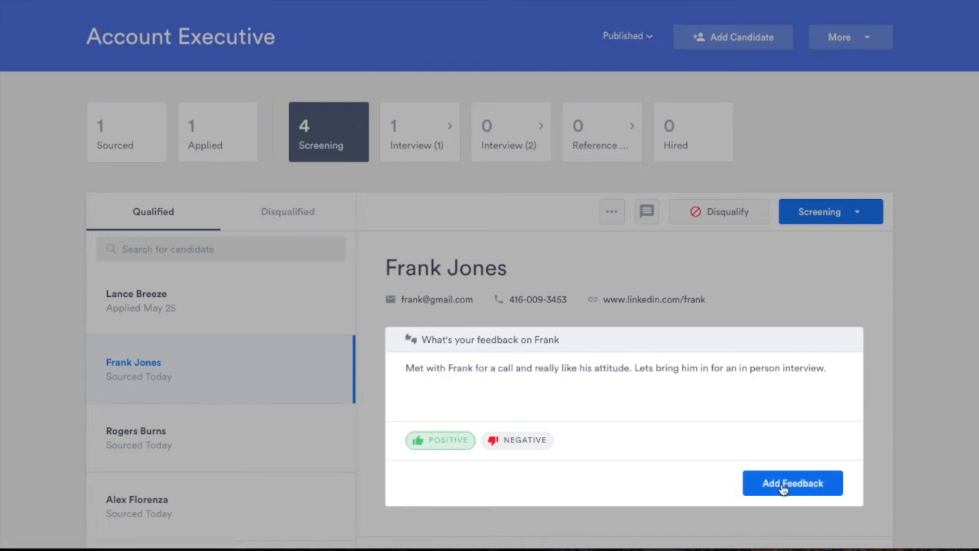
{"action": "left_click", "coordinate": [792, 483]}
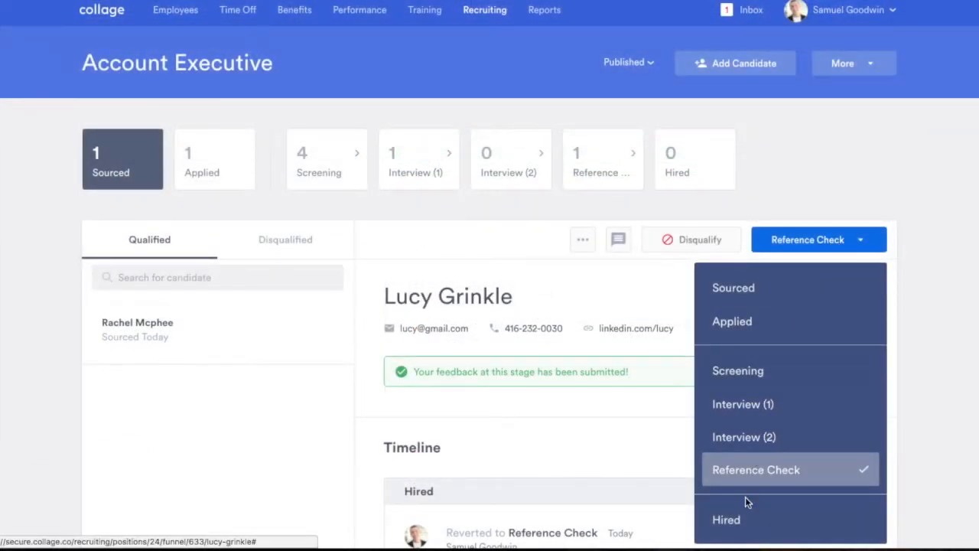
{"action": "left_click", "coordinate": [726, 520]}
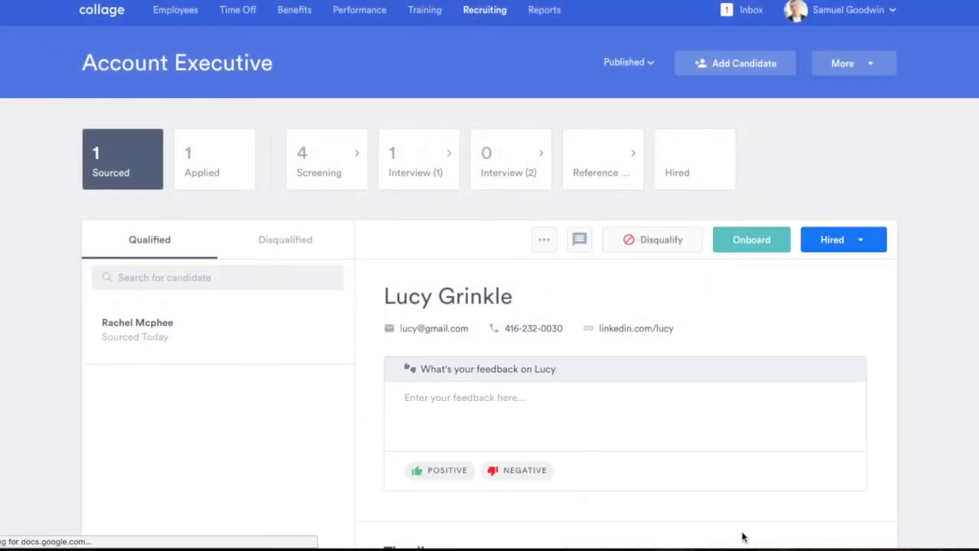
{"action": "left_click", "coordinate": [751, 239]}
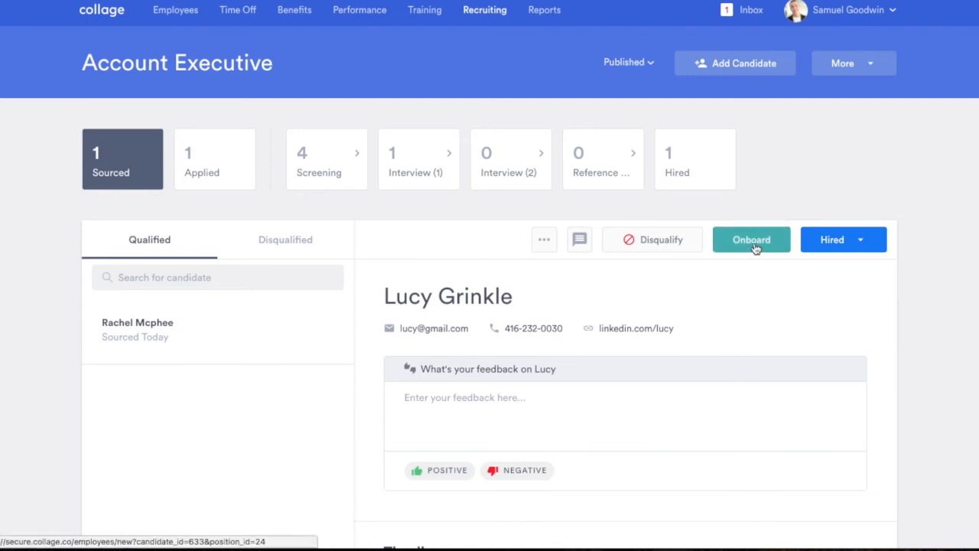
{"action": "left_click", "coordinate": [751, 240]}
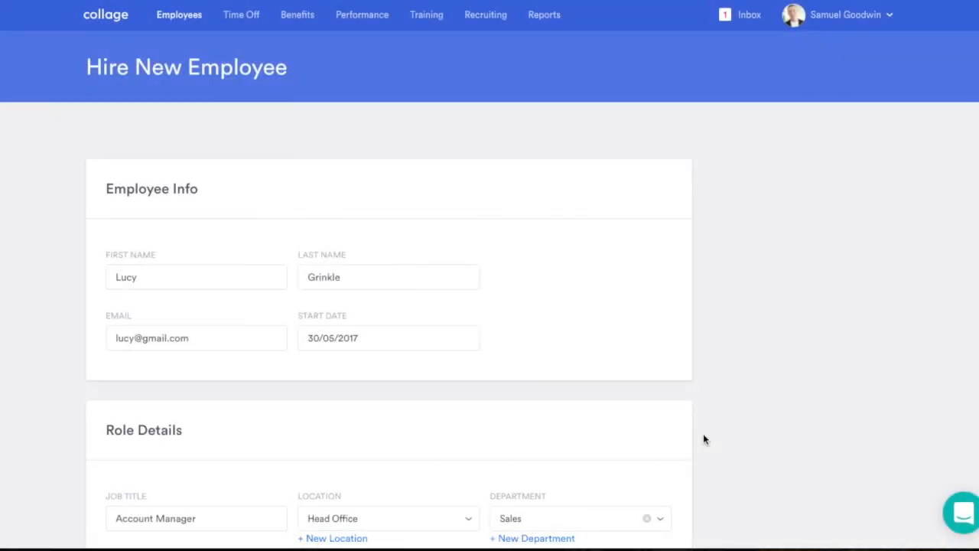
{"action": "scroll", "scroll_direction": "down", "scroll_amount": 3}
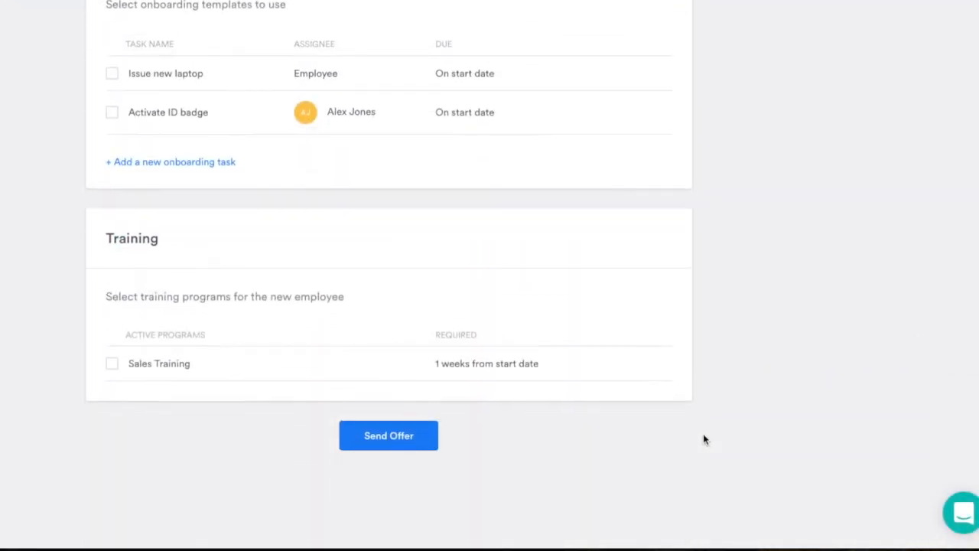